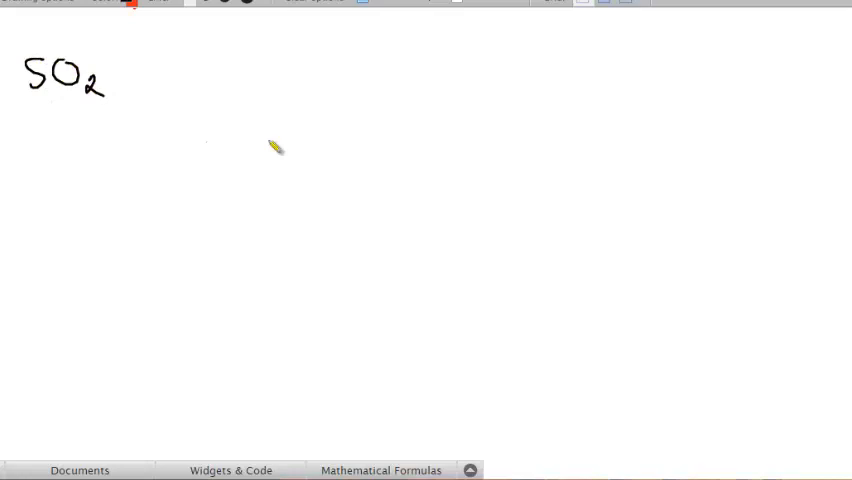
{"action": "mouse_move", "coordinate": [308, 135]}
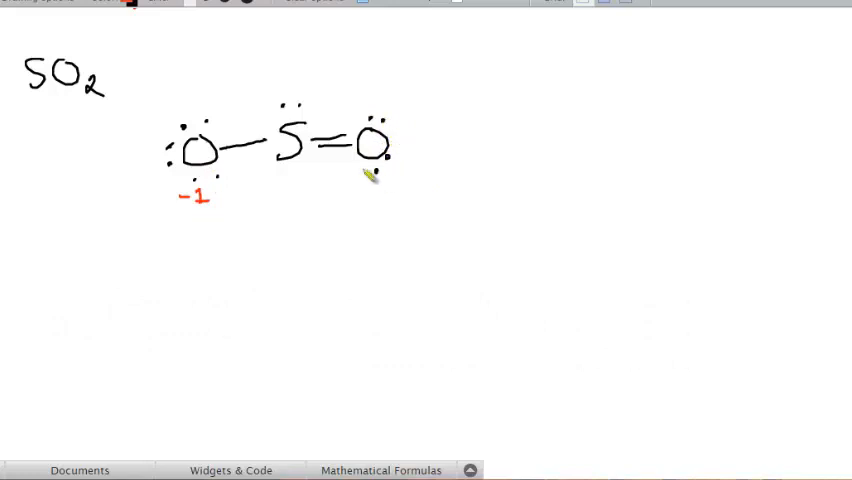
{"action": "mouse_move", "coordinate": [368, 198]}
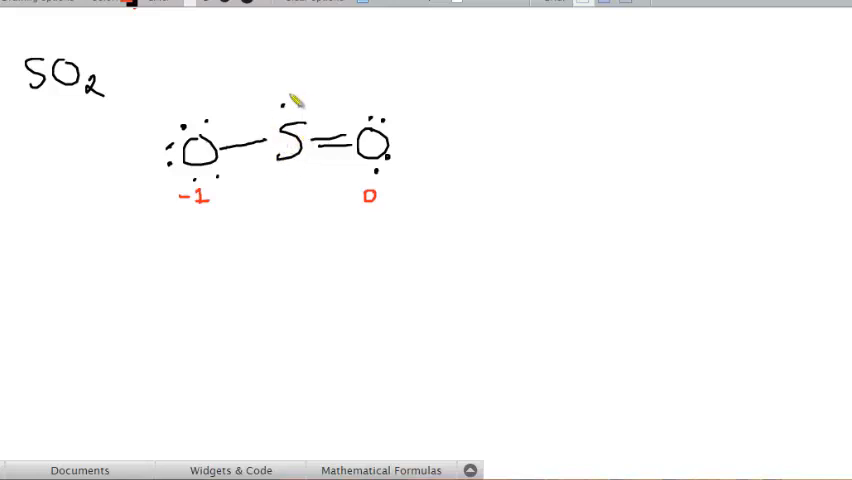
{"action": "mouse_move", "coordinate": [302, 98]}
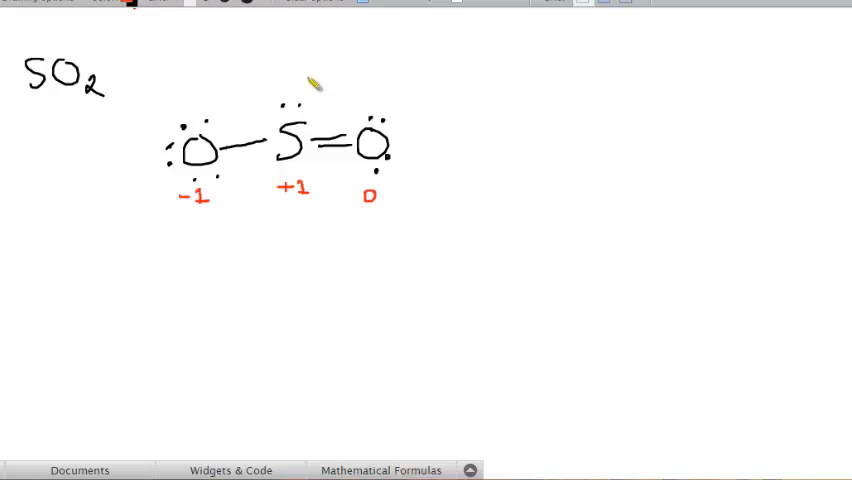
{"action": "mouse_move", "coordinate": [312, 80]}
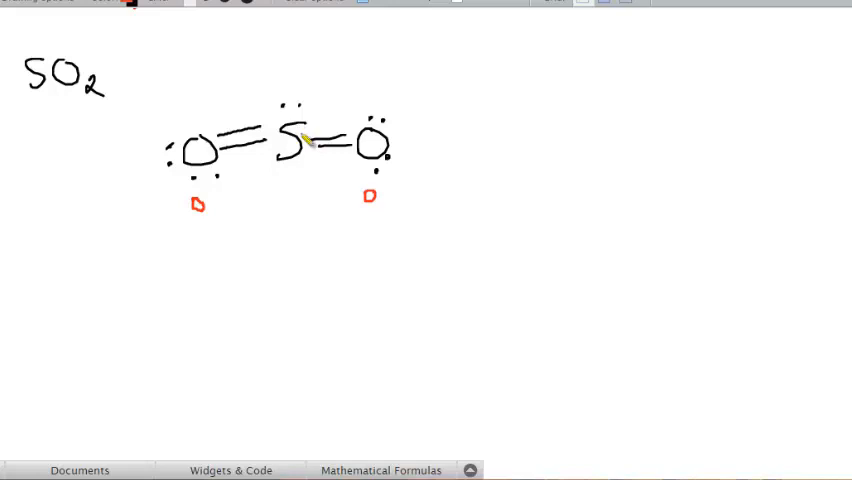
{"action": "mouse_move", "coordinate": [292, 175]}
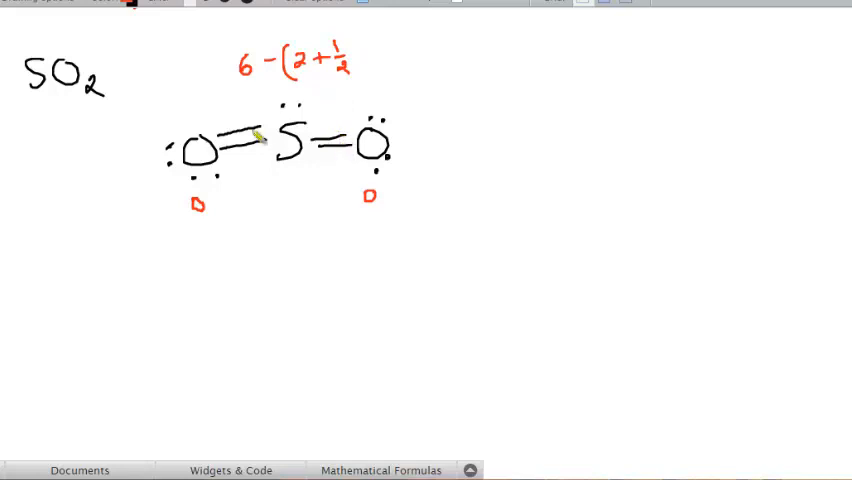
Enter the 8 in sulfur's formal charge calculation 6 − (2 + ½·8) = 0
{"action": "type", "text": "8"}
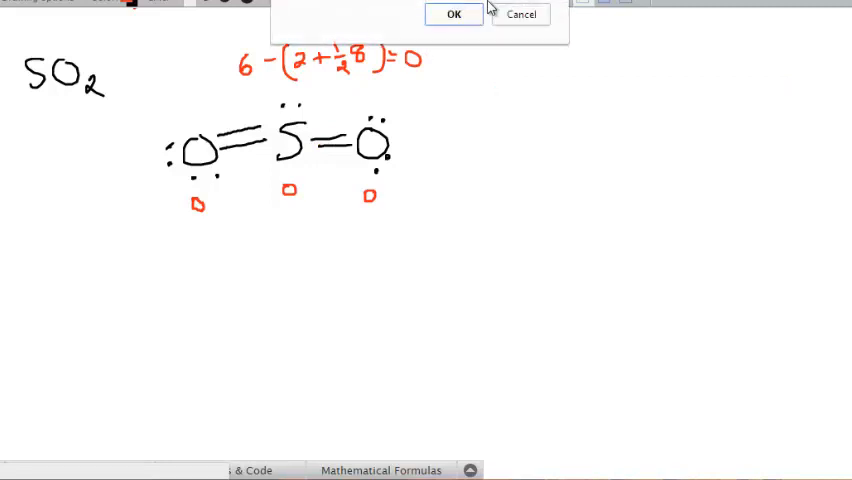
Wipe the whiteboard, start the new formula, and draw the oxygen above sulfur
{"action": "left_click", "coordinate": [453, 14]}
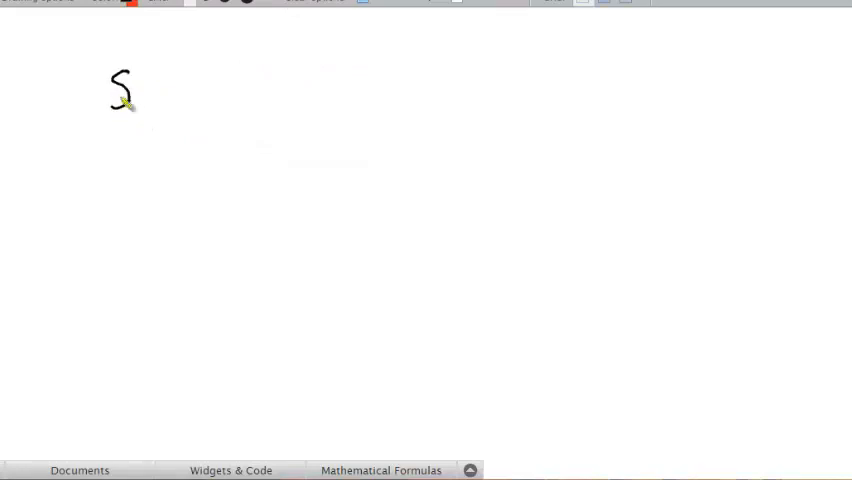
{"action": "left_click_drag", "start_coordinate": [130, 95], "coordinate": [195, 75]}
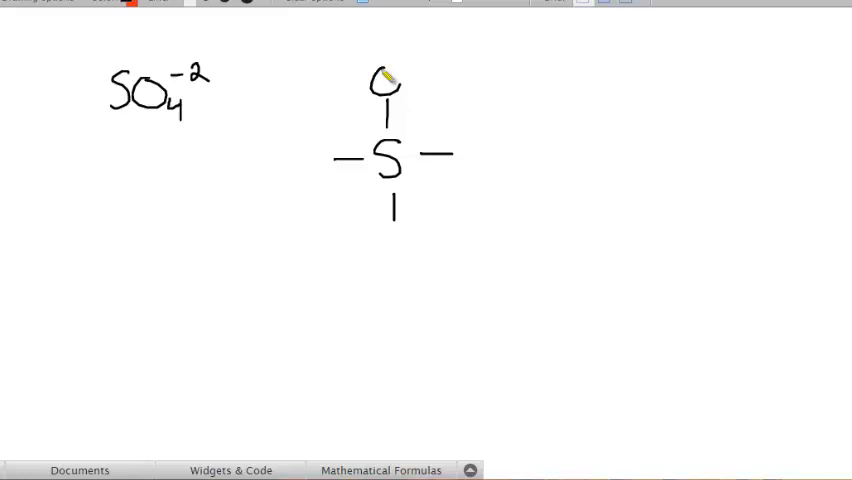
{"action": "left_click_drag", "start_coordinate": [360, 85], "coordinate": [395, 60]}
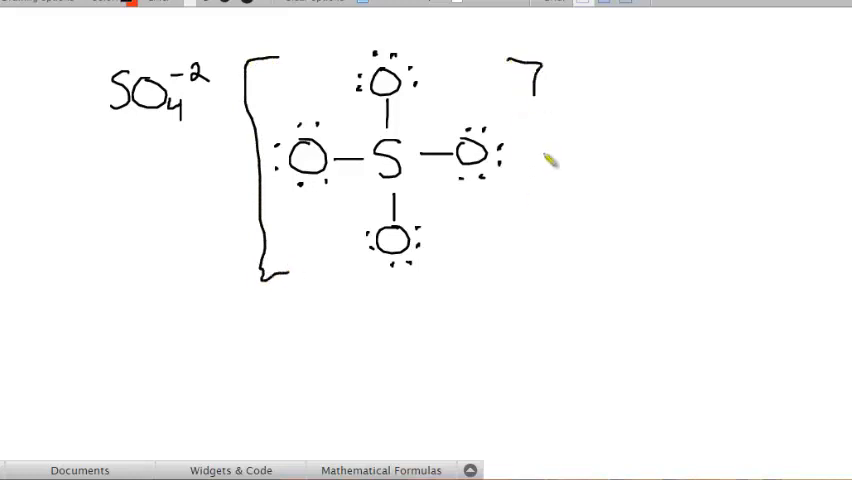
Close the right bracket around the sulfate ion and add its charge label
{"action": "left_click_drag", "start_coordinate": [545, 65], "coordinate": [540, 260]}
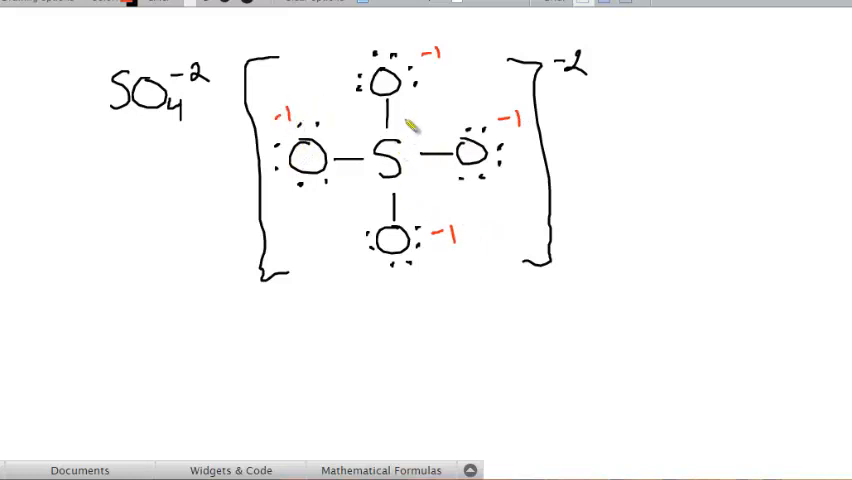
{"action": "type", "text": "+2"}
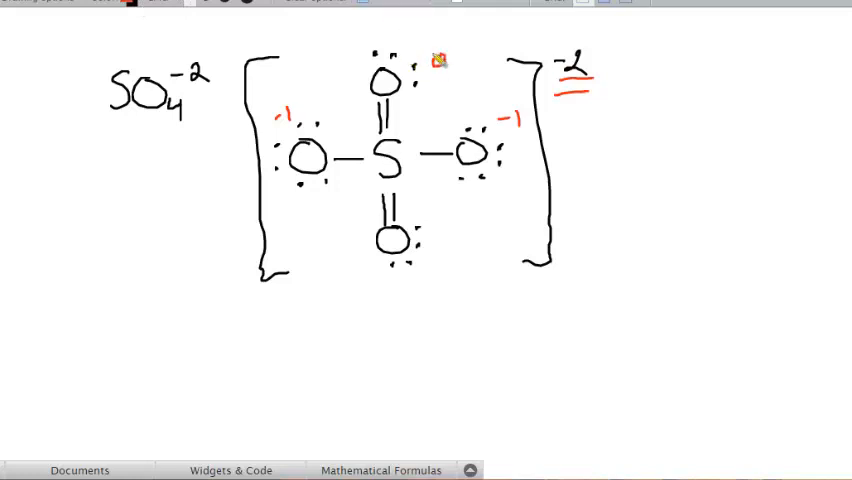
Label the double-bonded atoms of the sulfate sketch with 0 formal charges
{"action": "type", "text": "0"}
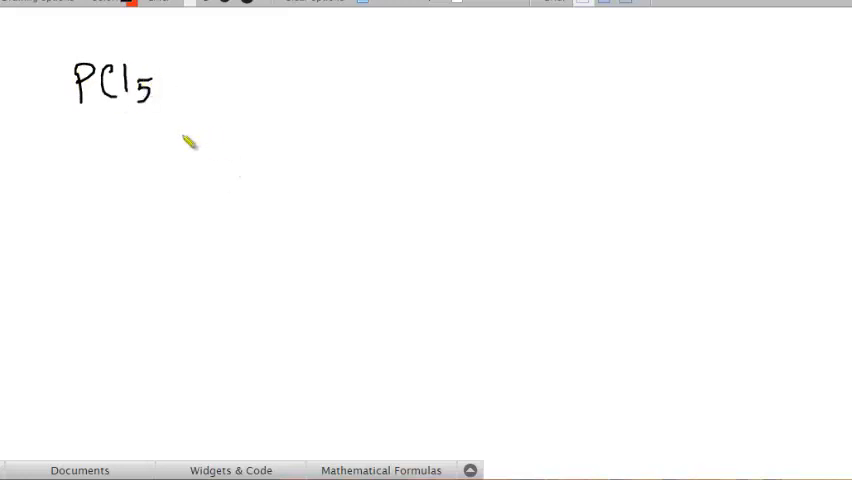
{"action": "mouse_move", "coordinate": [318, 175]}
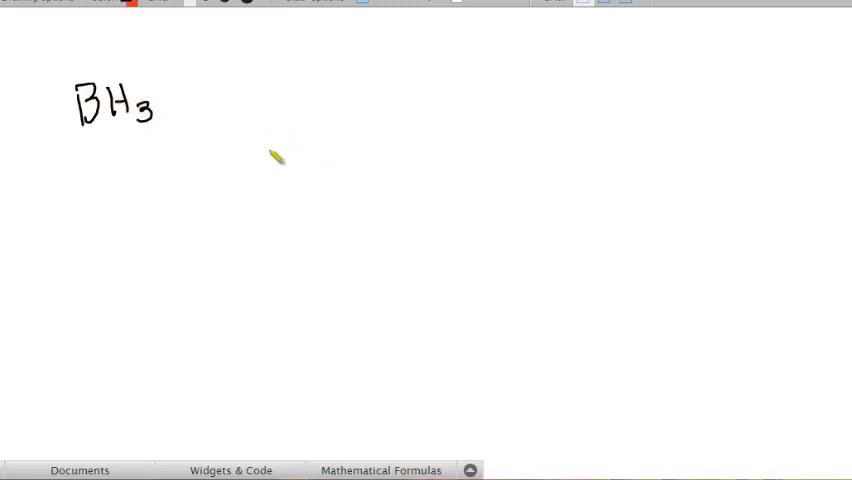
{"action": "mouse_move", "coordinate": [312, 162]}
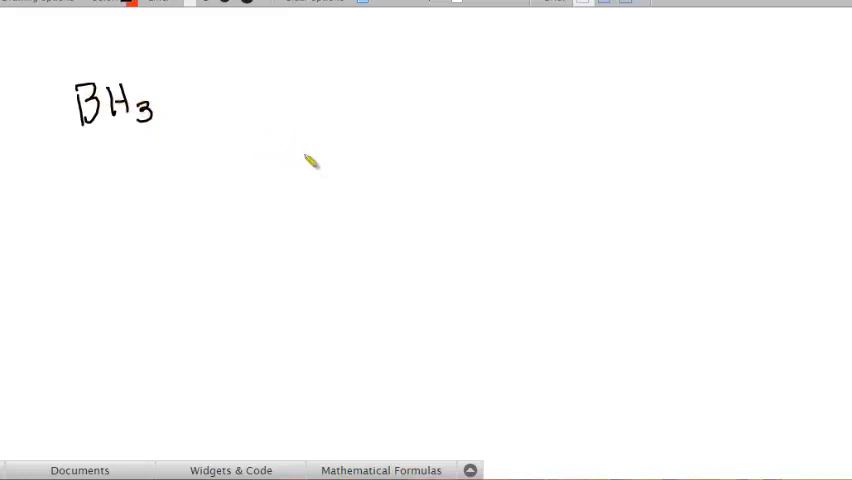
Draw B in the middle of the board as BH3's central boron atom
{"action": "left_click_drag", "start_coordinate": [310, 150], "coordinate": [320, 180]}
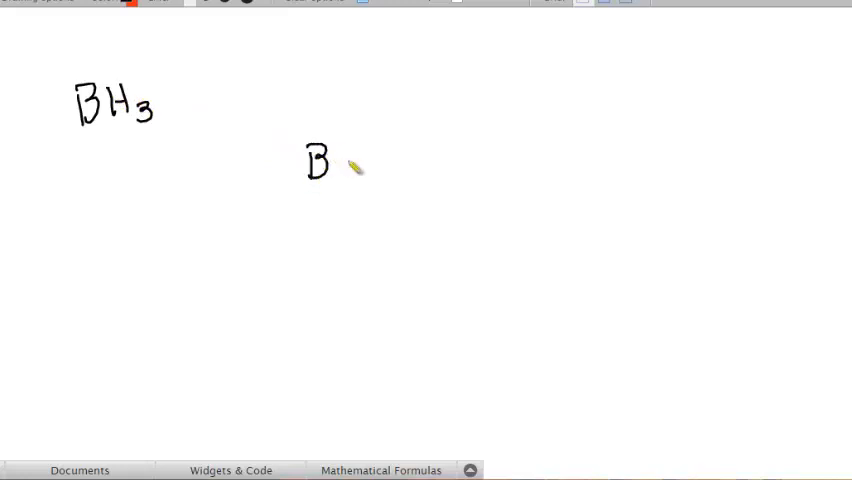